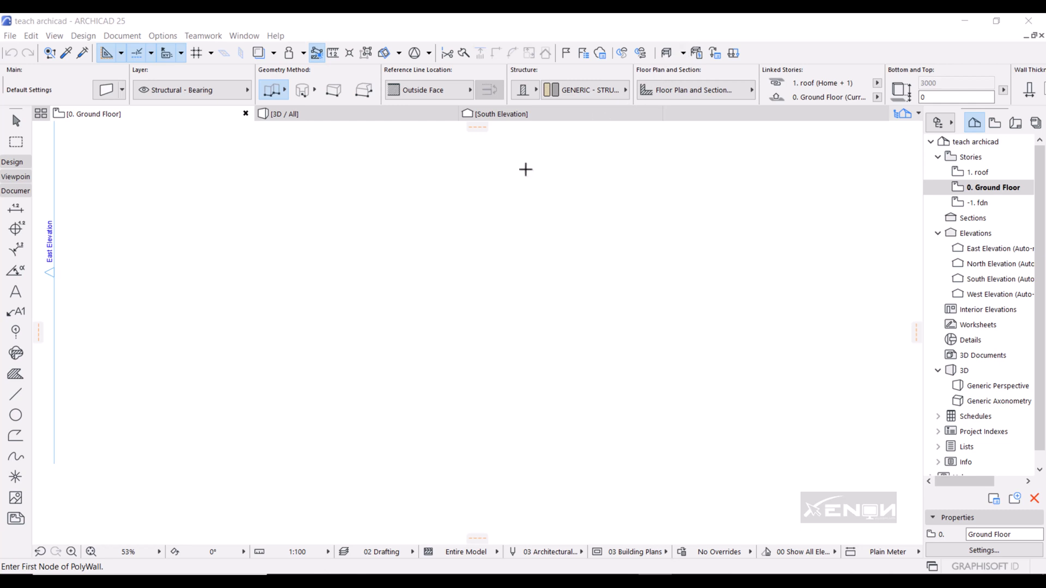
{"action": "mouse_move", "coordinate": [478, 262]}
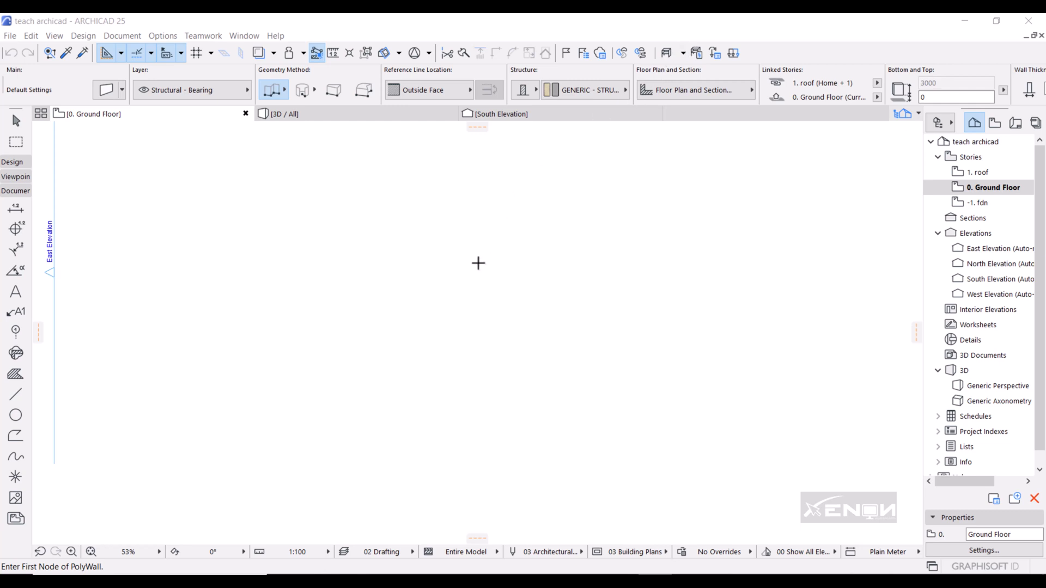
{"action": "mouse_move", "coordinate": [433, 264]}
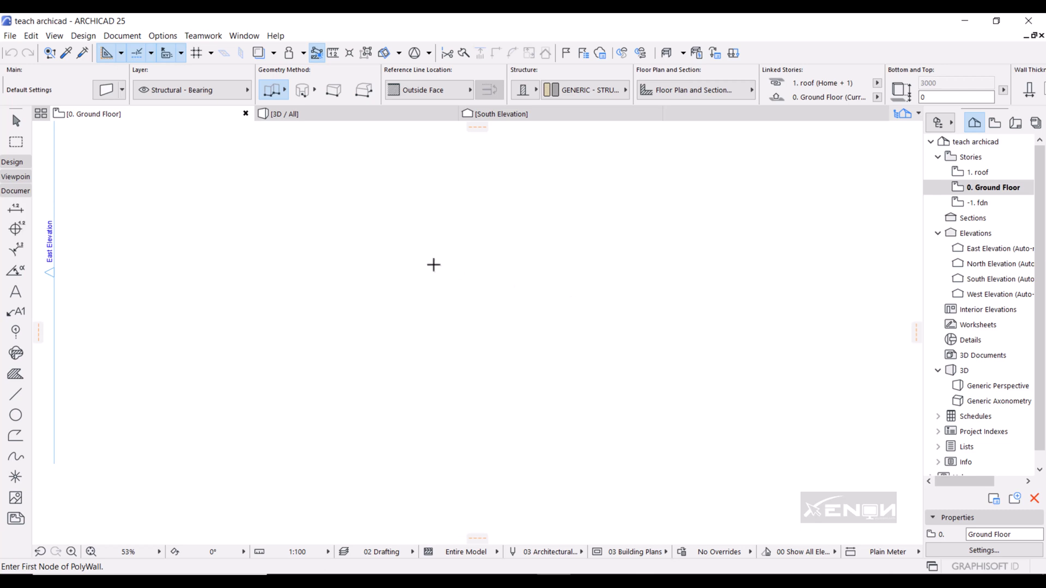
{"action": "mouse_move", "coordinate": [261, 341]}
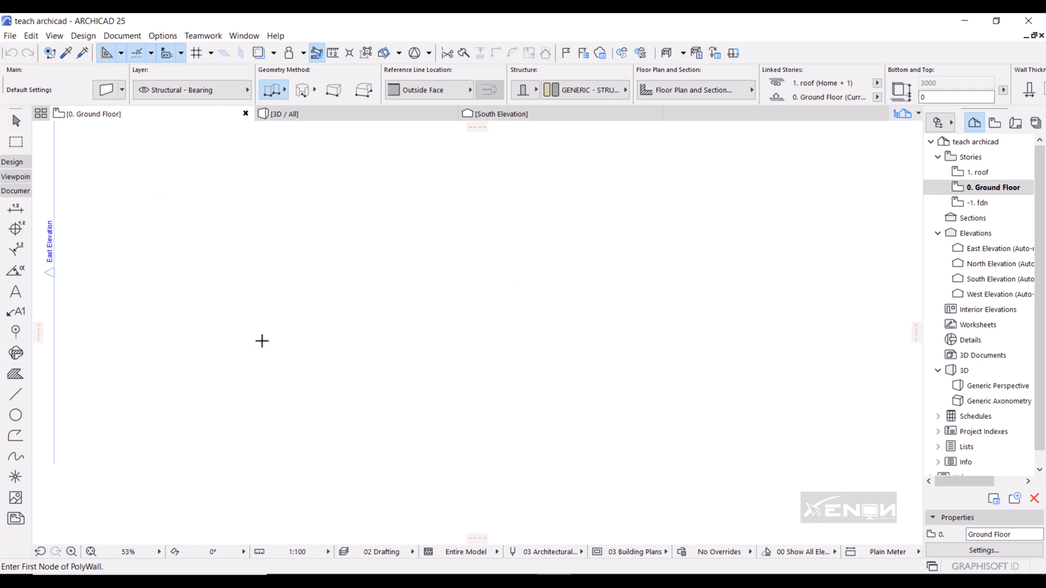
{"action": "mouse_move", "coordinate": [171, 357]}
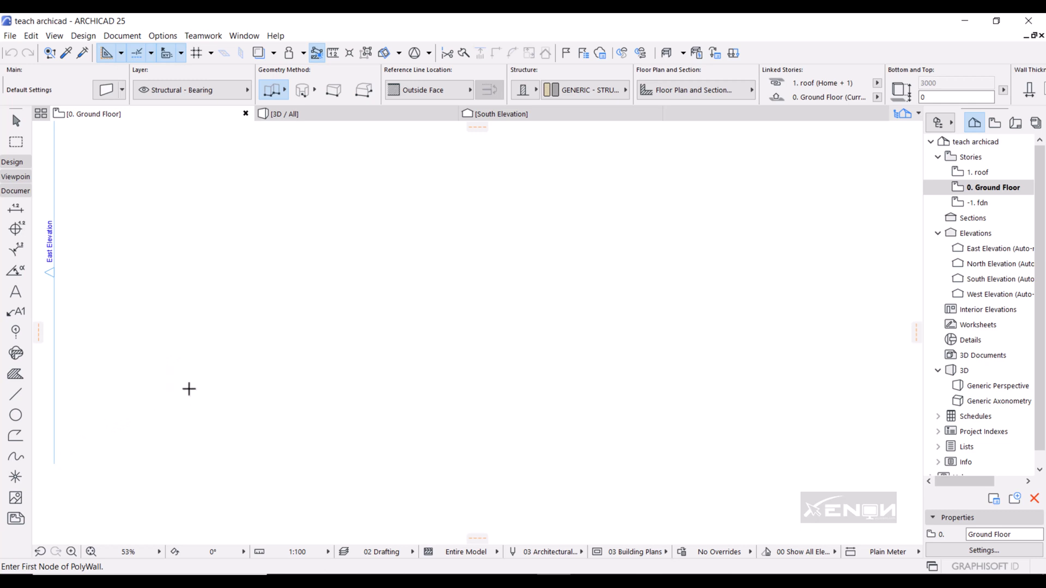
{"action": "mouse_move", "coordinate": [268, 370]}
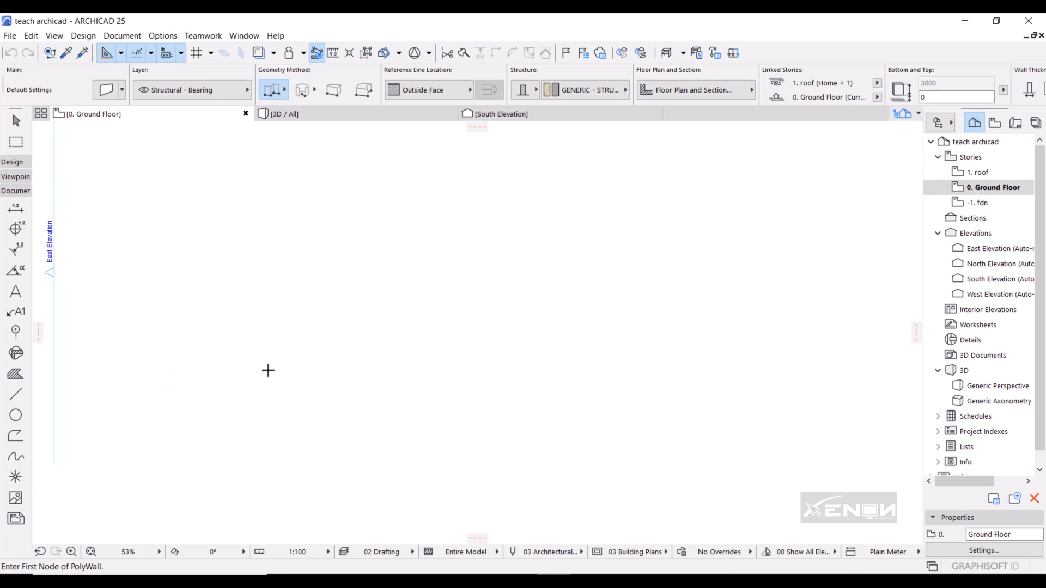
{"action": "mouse_move", "coordinate": [272, 370]}
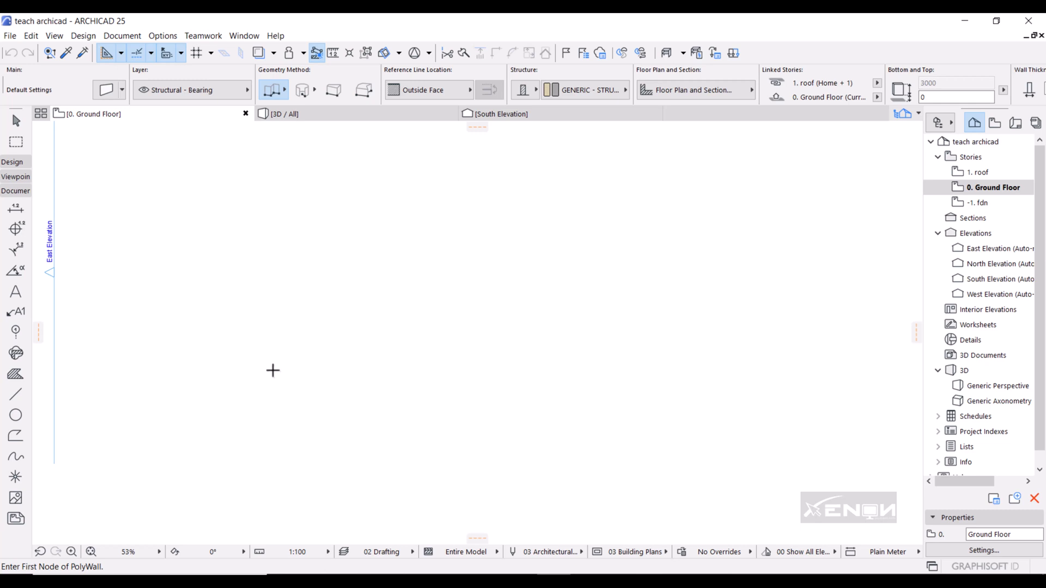
{"action": "mouse_move", "coordinate": [253, 362]}
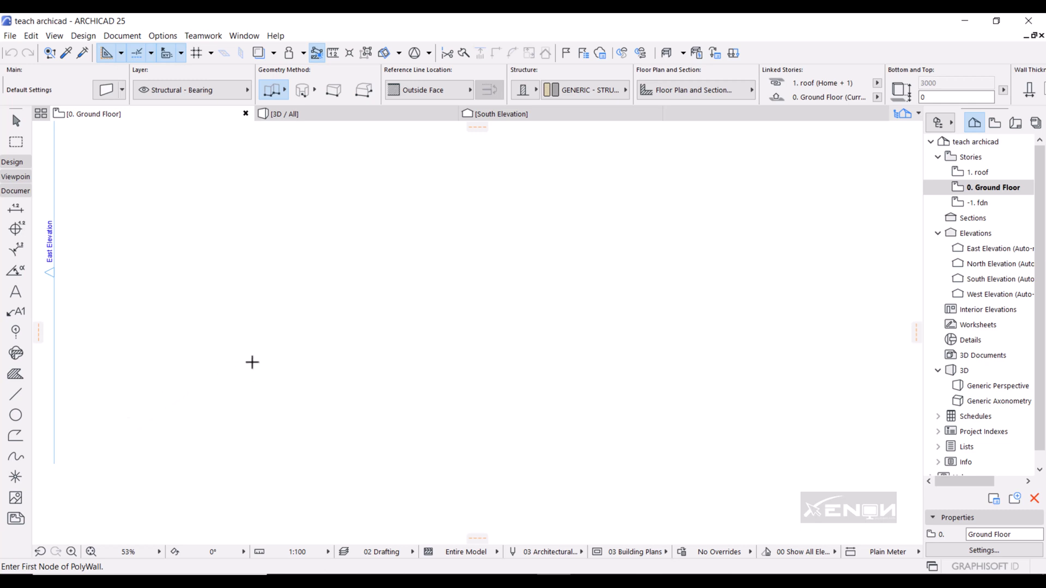
{"action": "mouse_move", "coordinate": [316, 514]}
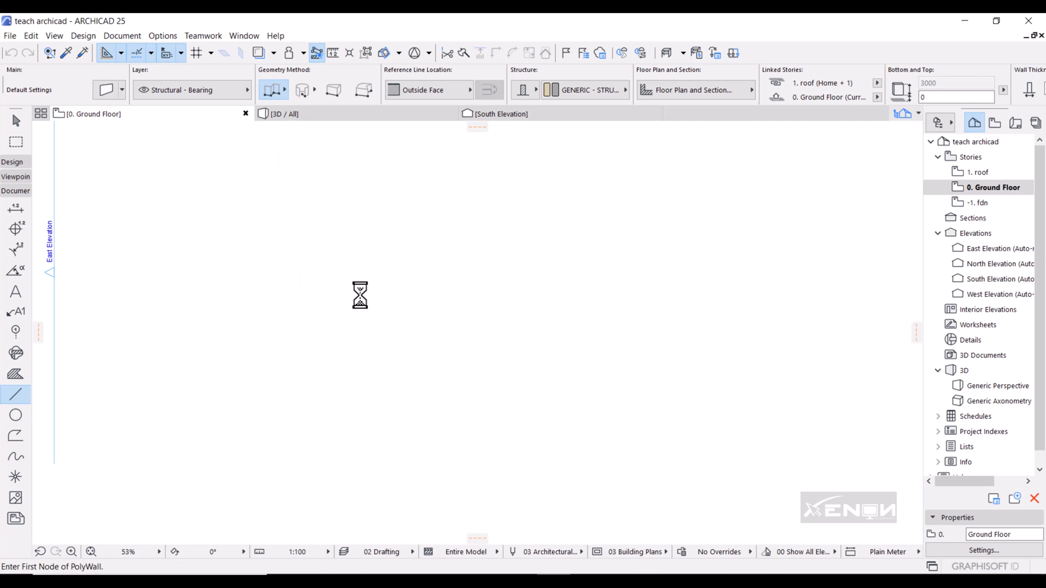
Step: Draw a rectangle of 2D lines near the middle of the ground floor plan
{"action": "left_click", "coordinate": [15, 395]}
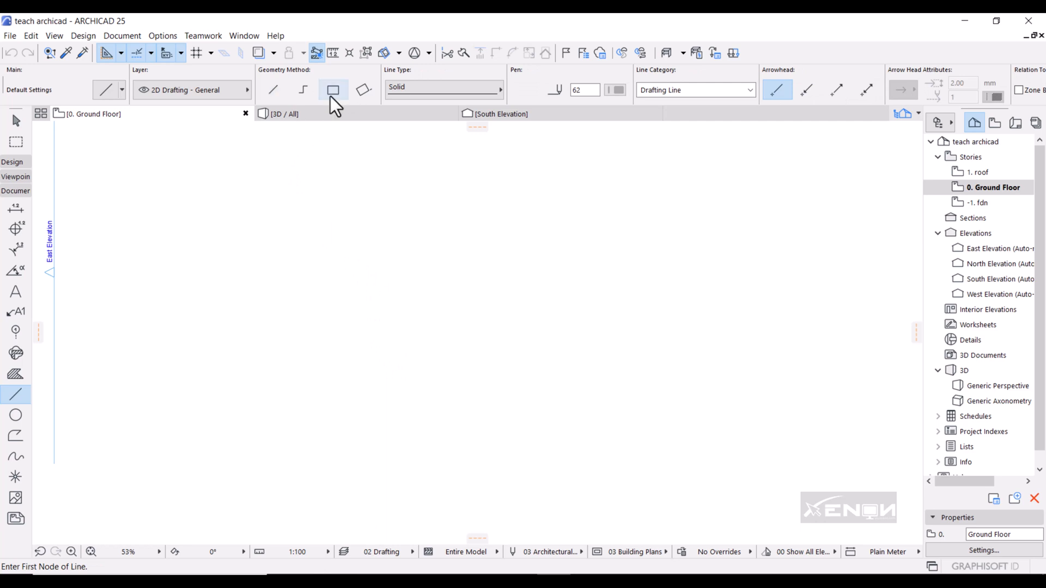
{"action": "left_click", "coordinate": [333, 90]}
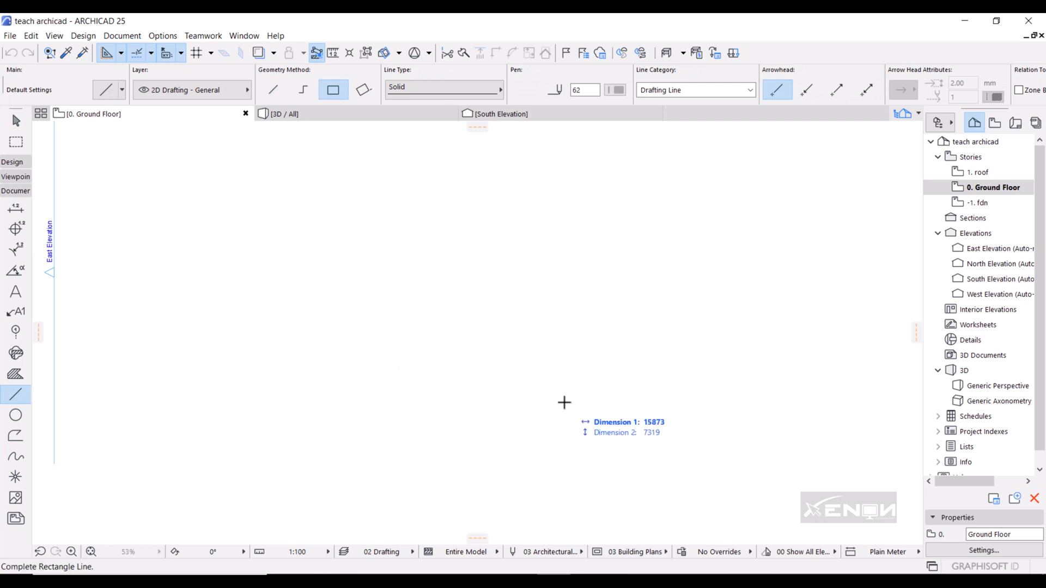
{"action": "left_click", "coordinate": [564, 404]}
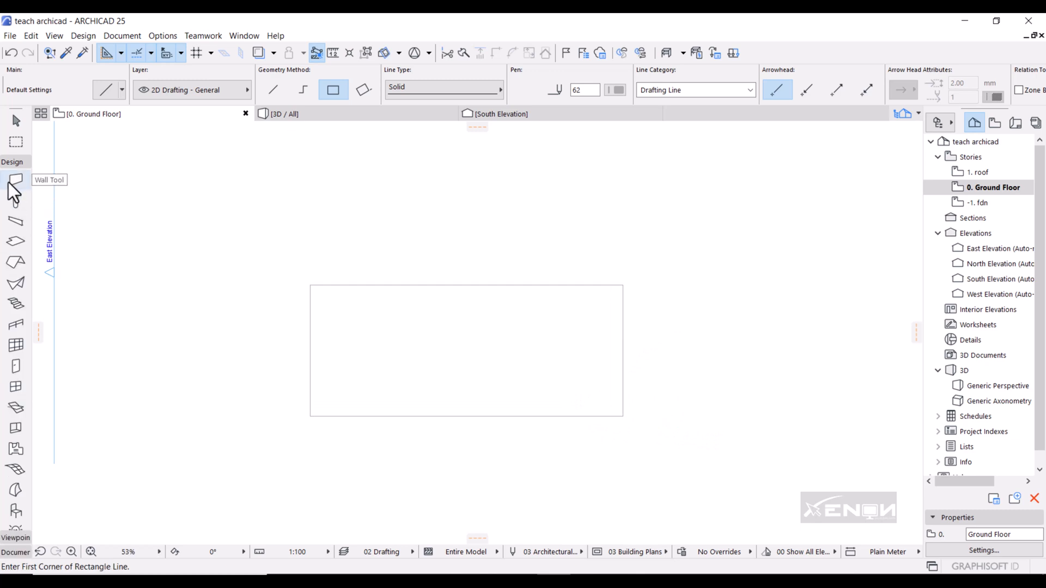
Step: Generate walls along the rectangular line outline with the Wall tool and Magic Wand
{"action": "left_click", "coordinate": [11, 179]}
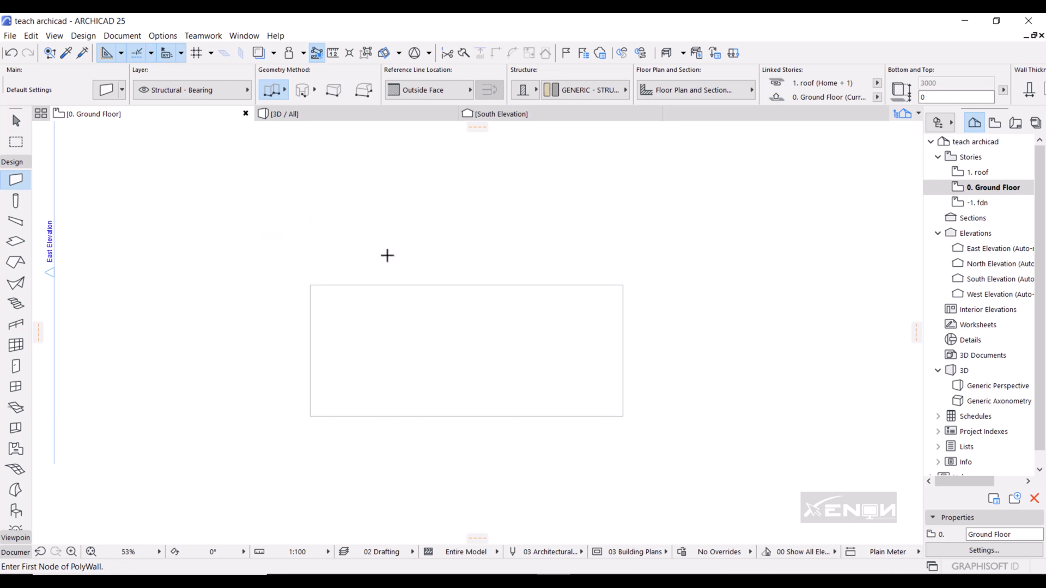
{"action": "mouse_move", "coordinate": [419, 379]}
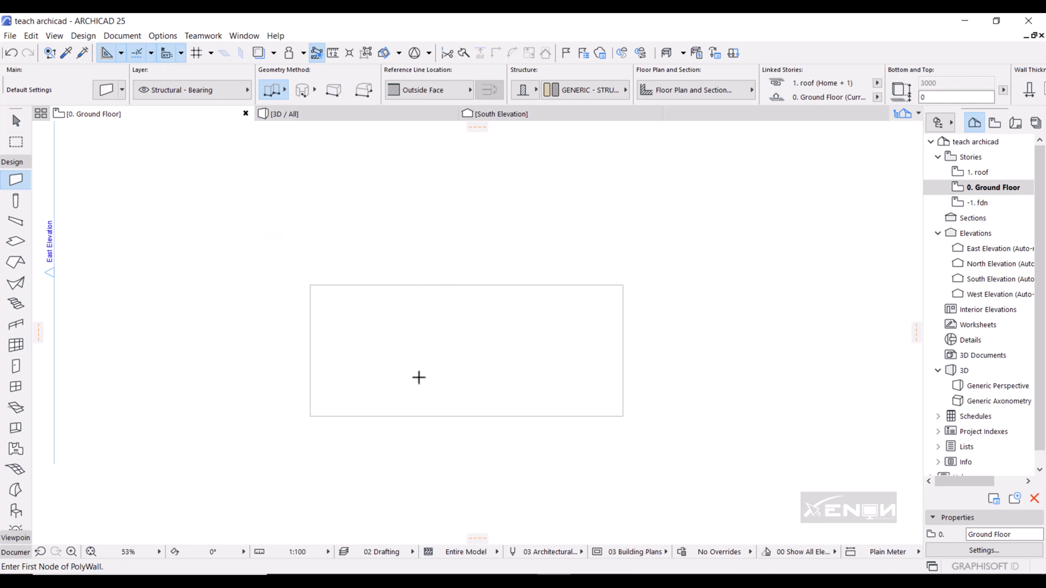
{"action": "key", "text": "space"}
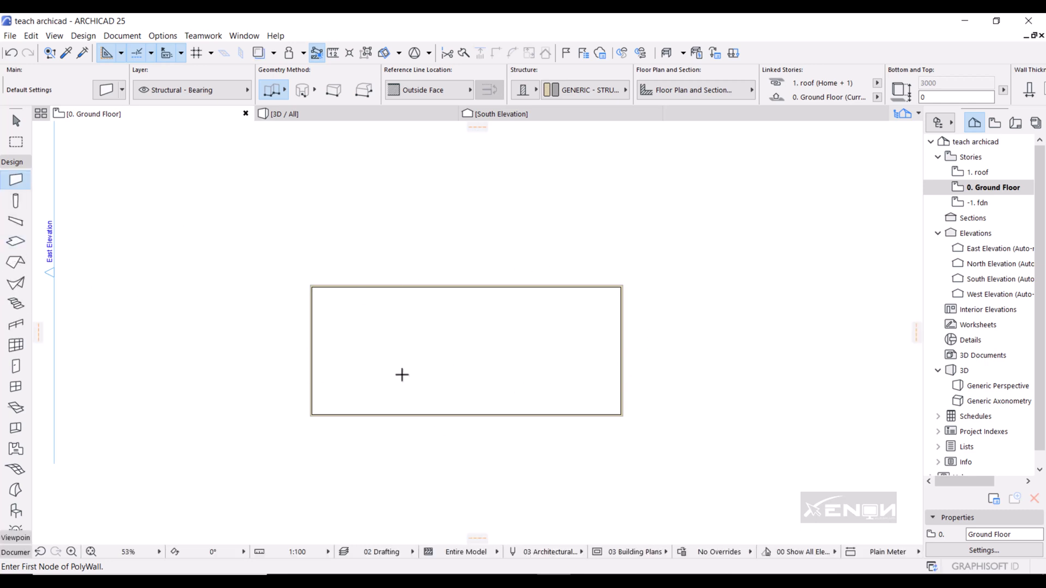
{"action": "mouse_move", "coordinate": [17, 249]}
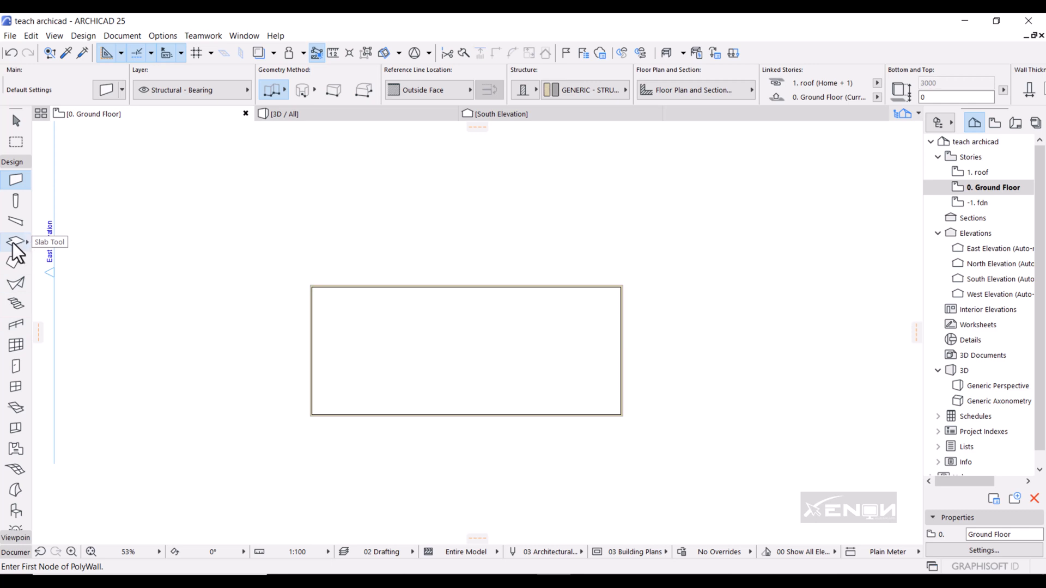
Step: Fill the walled rectangle with a rectangular slab via Magic Wand and check it in 3D
{"action": "left_click", "coordinate": [15, 242]}
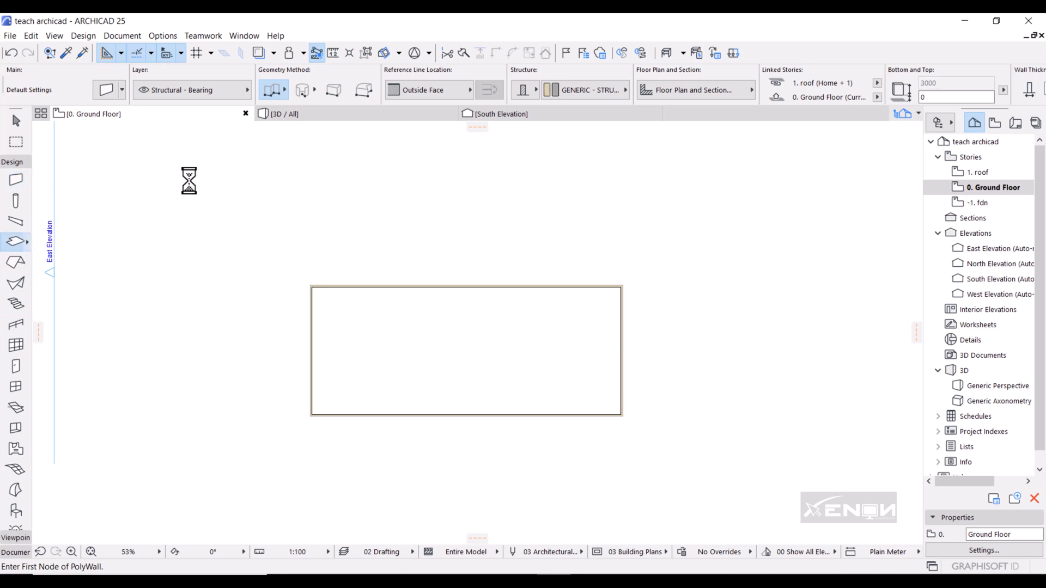
{"action": "left_click", "coordinate": [16, 240]}
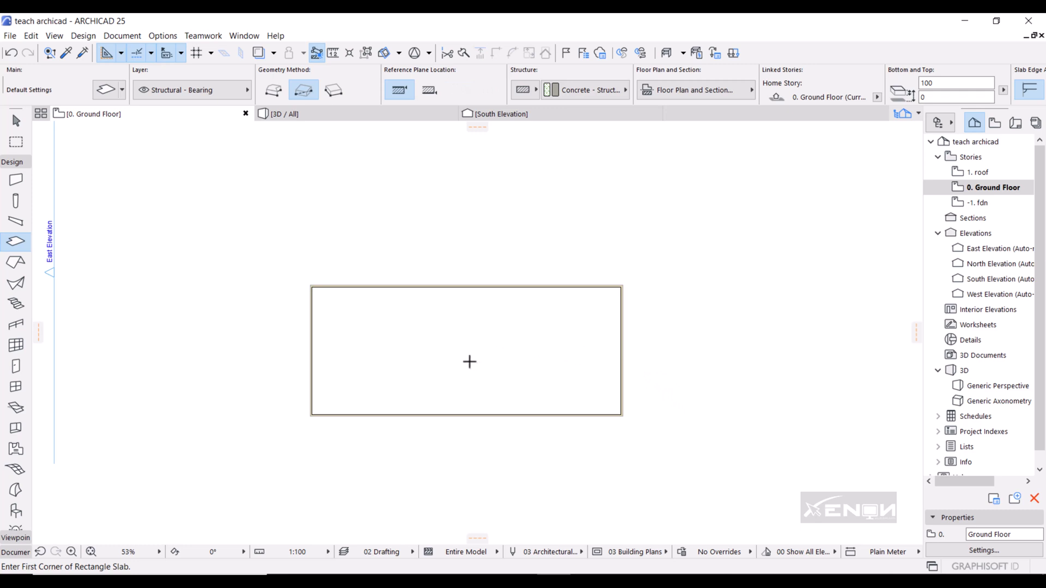
{"action": "key", "text": "space"}
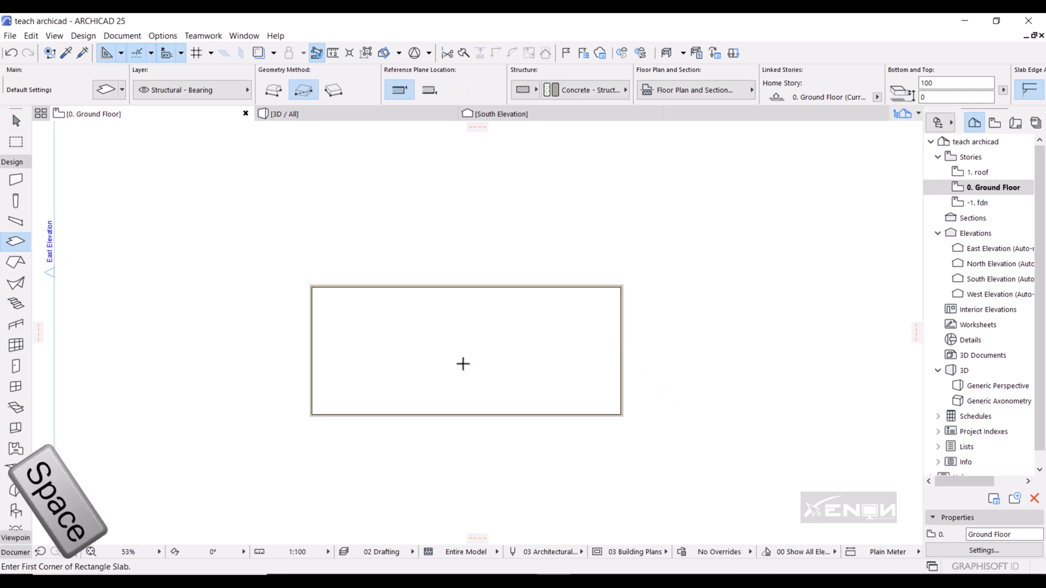
{"action": "key", "text": "space"}
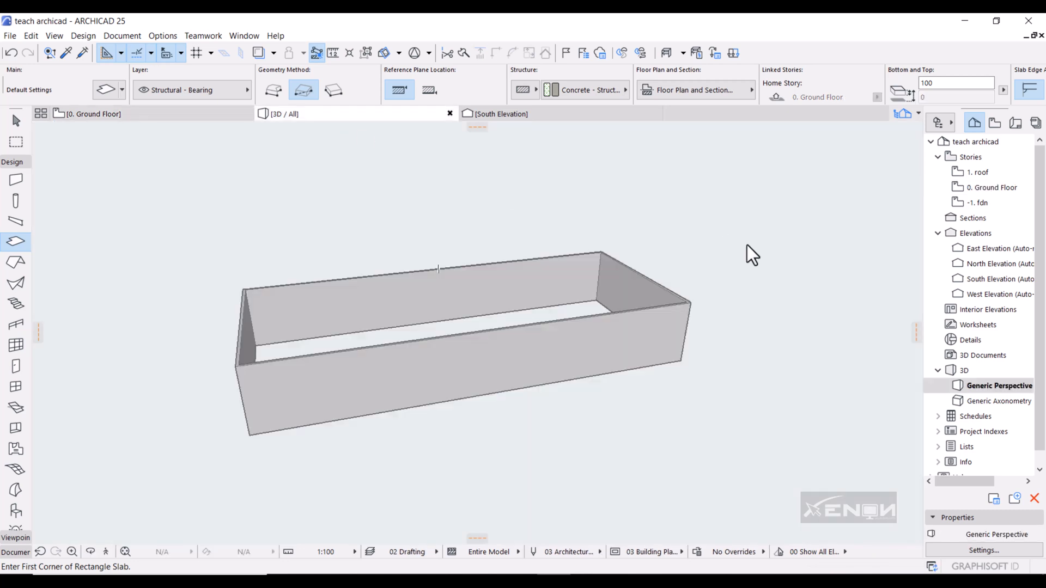
{"action": "mouse_move", "coordinate": [756, 262]}
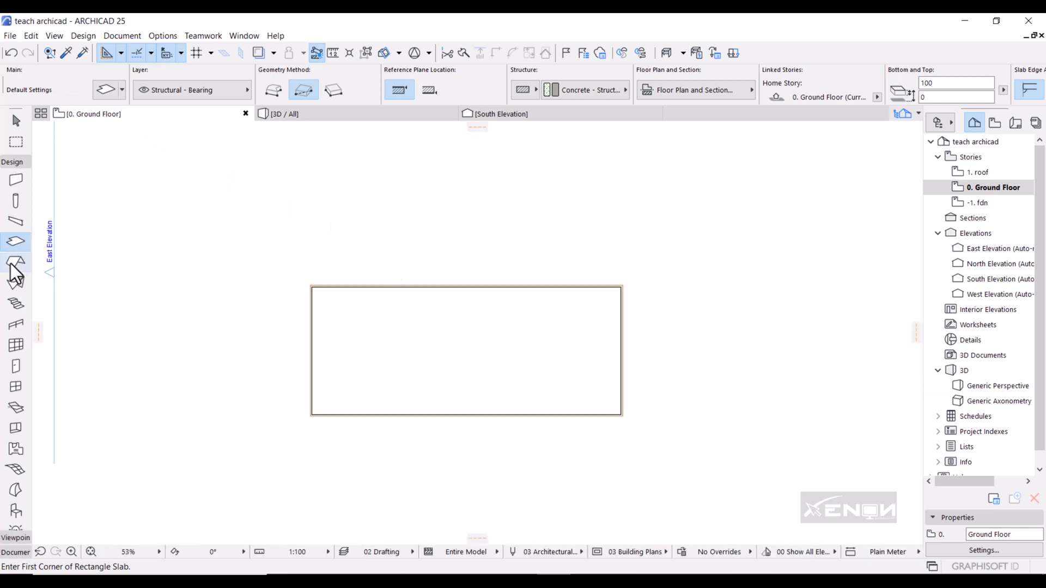
Step: Generate a multi-plane hip roof over the walled rectangle with the Magic Wand
{"action": "left_click", "coordinate": [16, 263]}
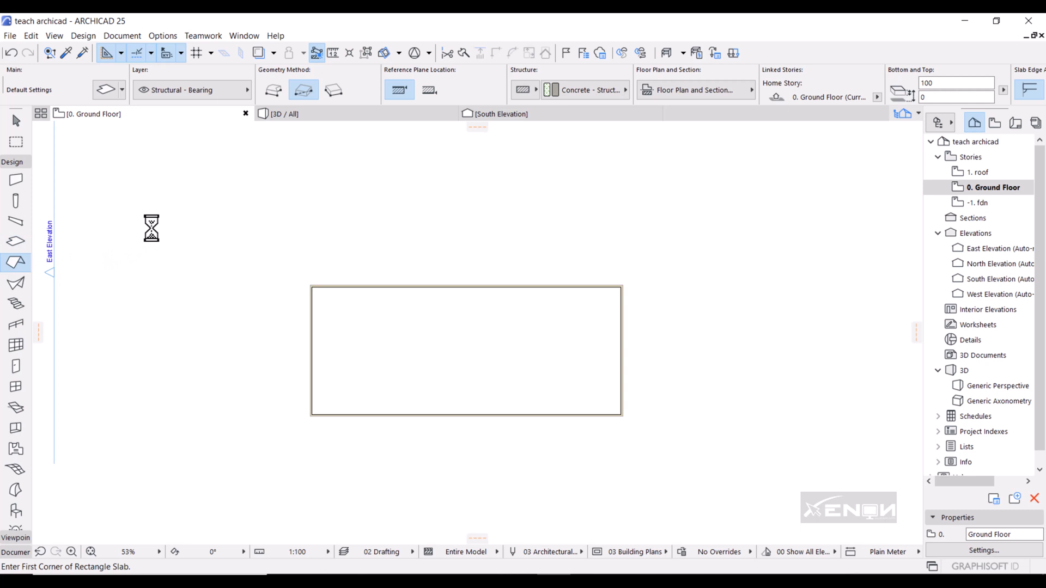
{"action": "left_click", "coordinate": [16, 261]}
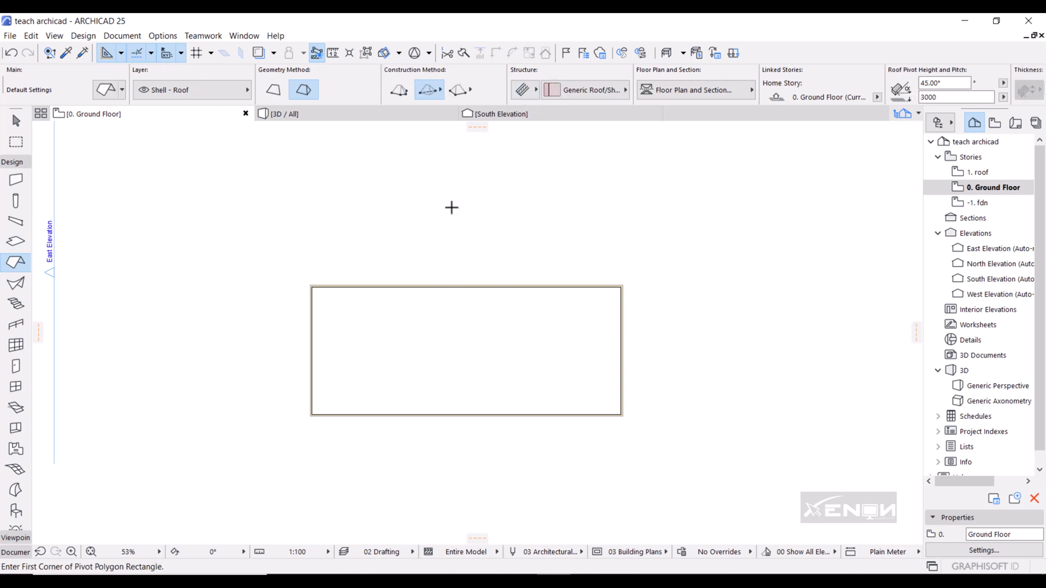
{"action": "mouse_move", "coordinate": [452, 215]}
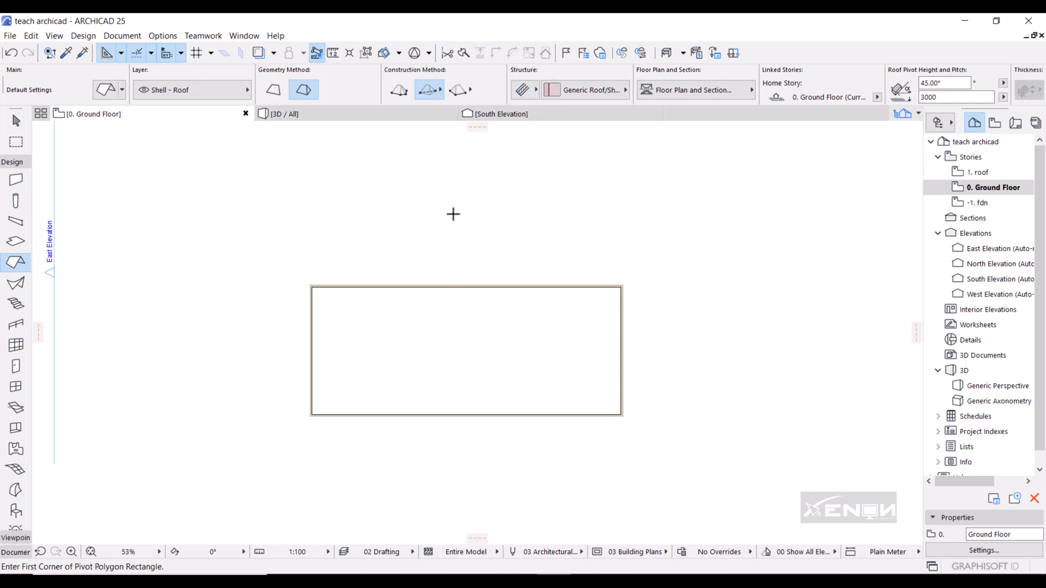
{"action": "key", "text": "space"}
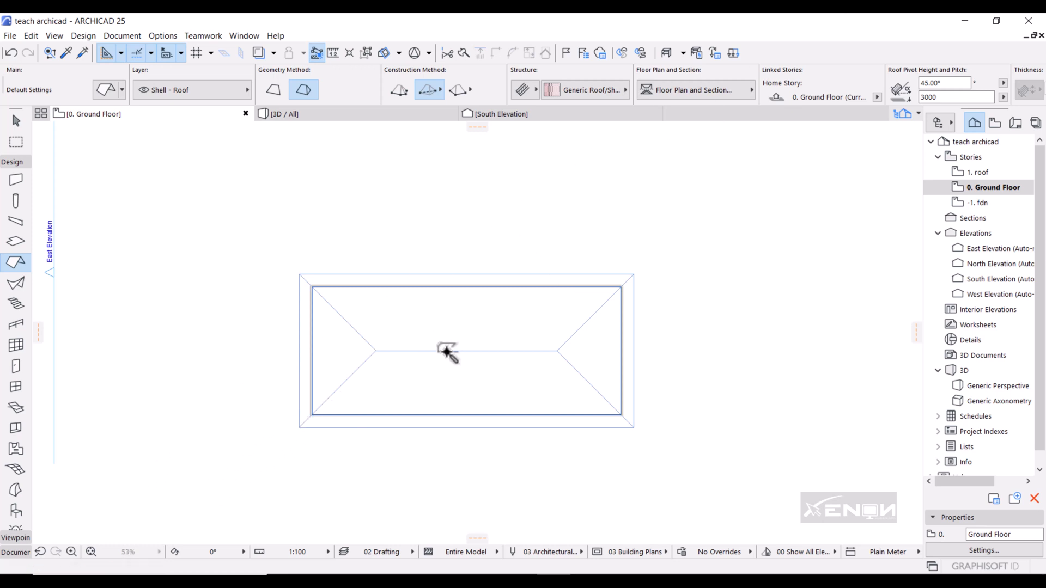
{"action": "left_click", "coordinate": [447, 353]}
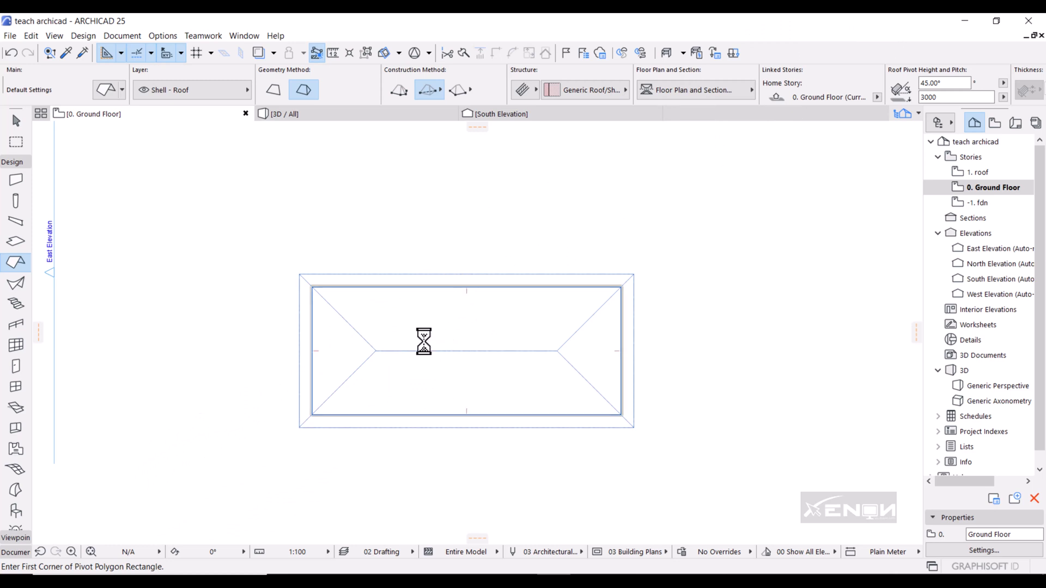
{"action": "mouse_move", "coordinate": [462, 350]}
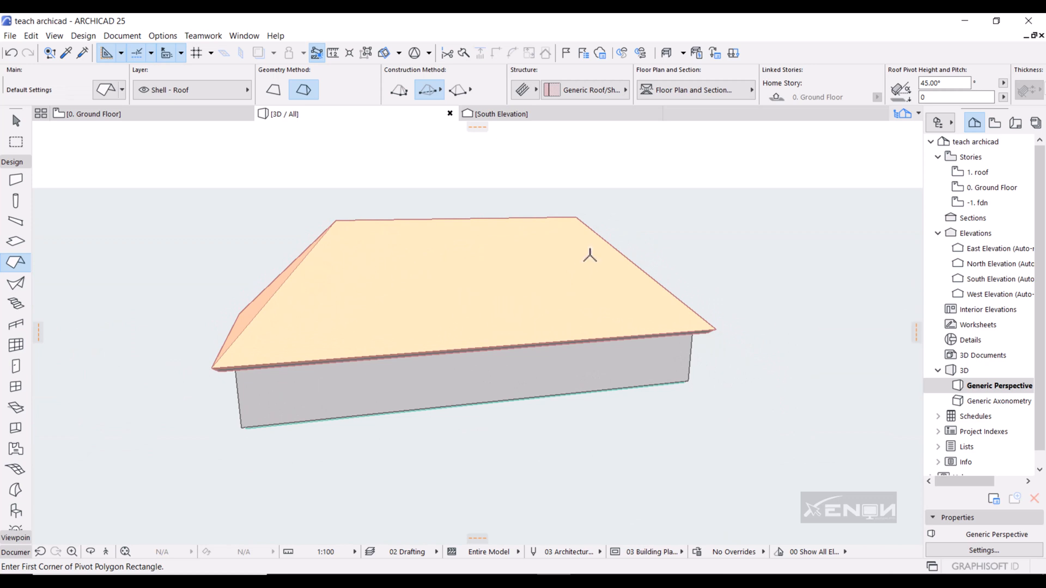
{"action": "mouse_move", "coordinate": [389, 323]}
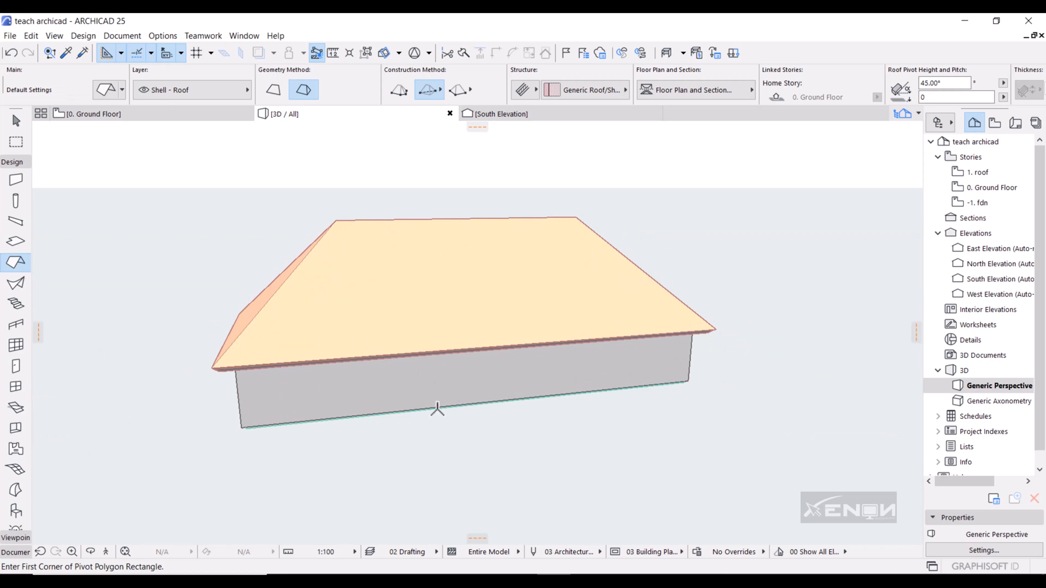
{"action": "mouse_move", "coordinate": [615, 307]}
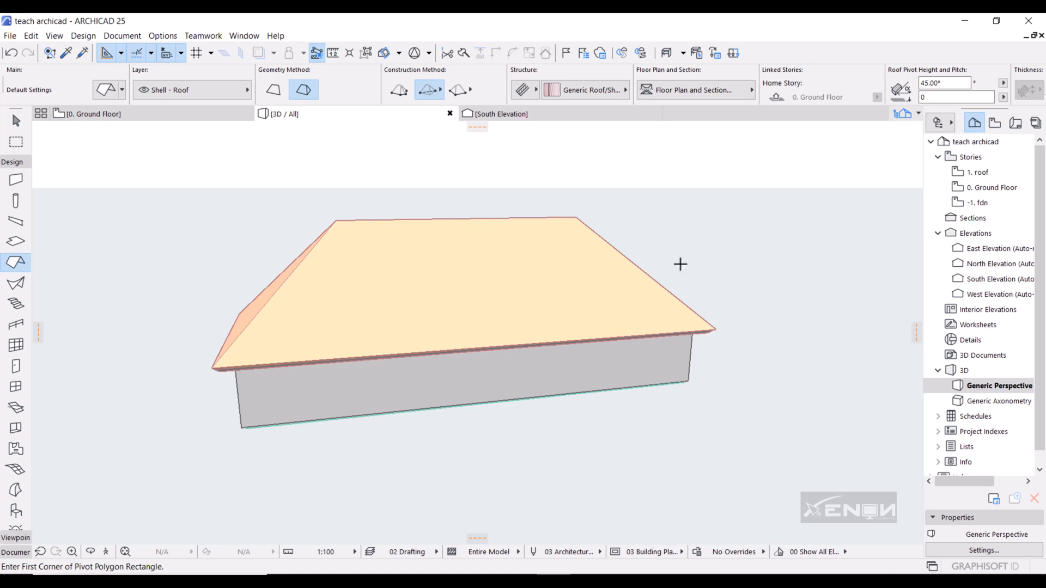
{"action": "mouse_move", "coordinate": [459, 267]}
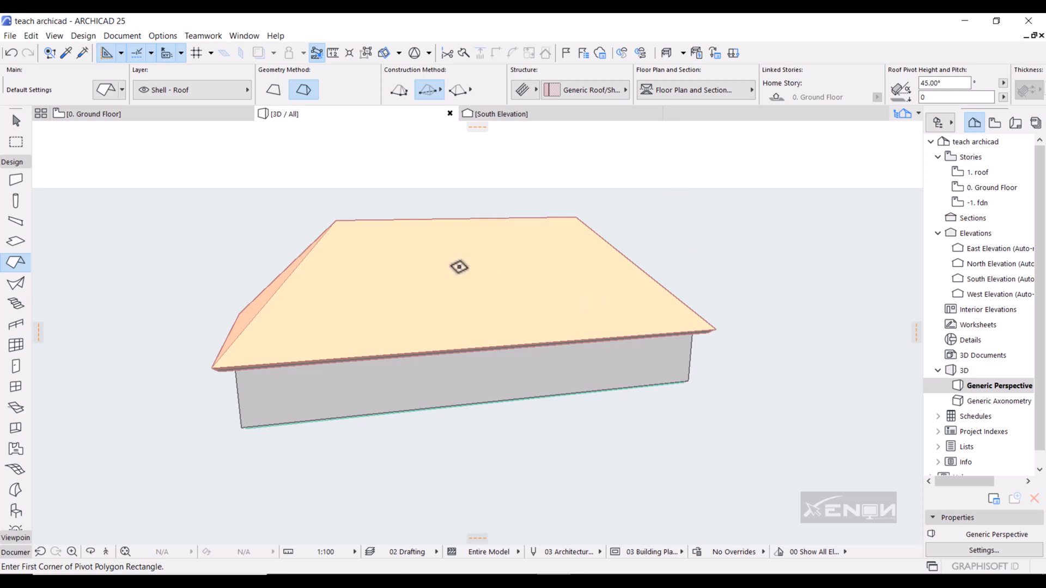
{"action": "mouse_move", "coordinate": [378, 351]}
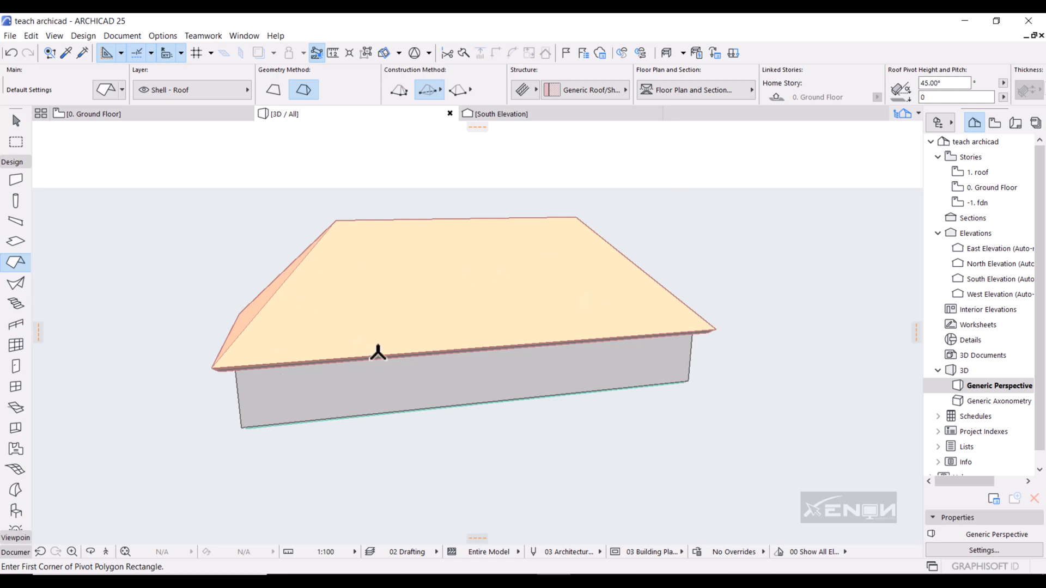